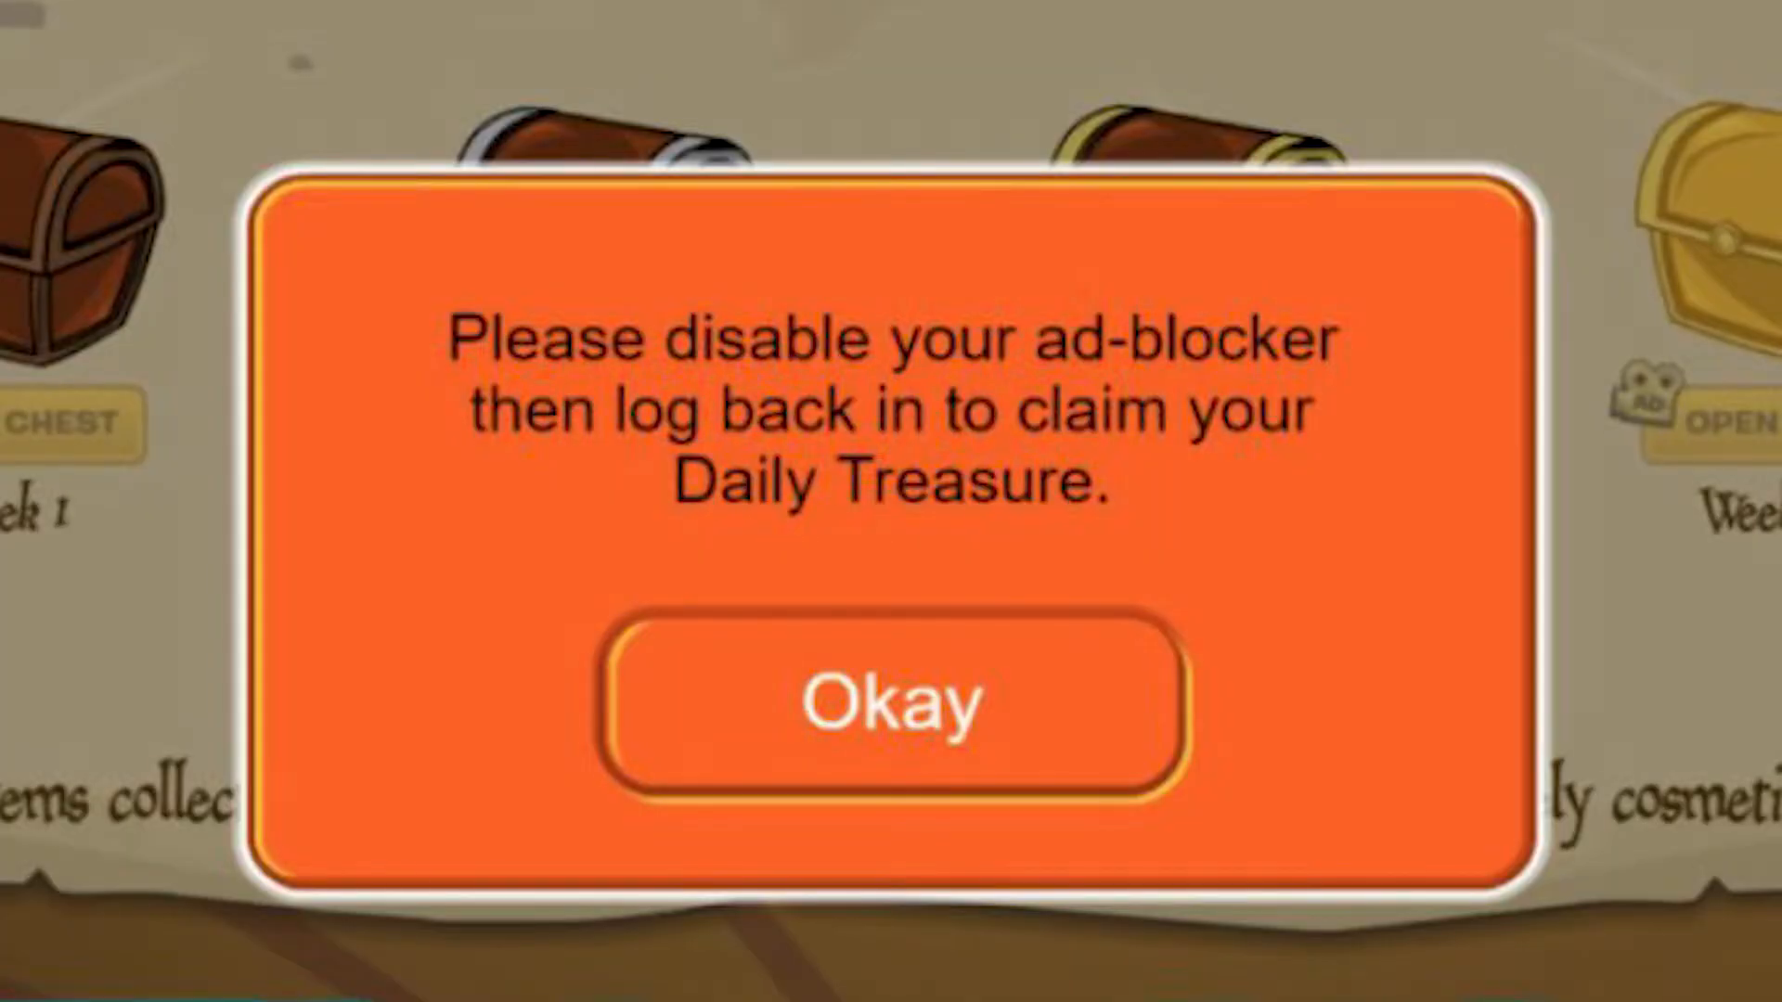
Step: Dismiss the ad-blocker warning popup with Okay
click(890, 699)
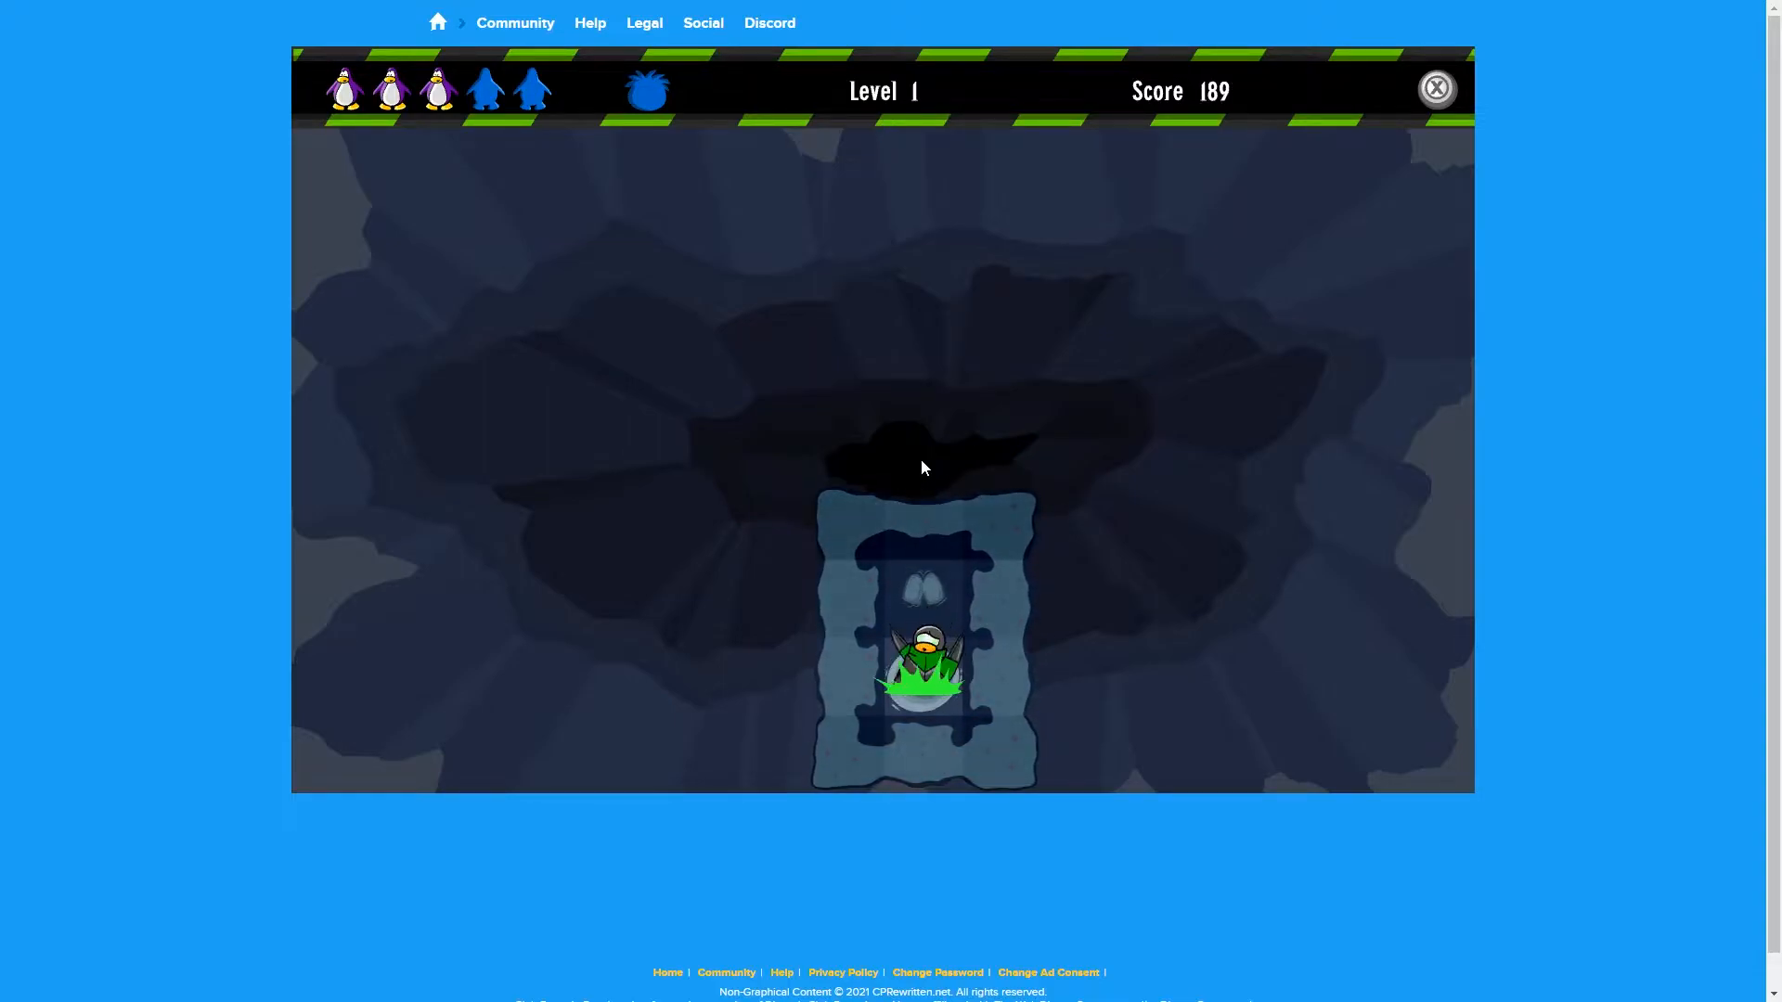
Step: Exit the minigame to the start page and open developer tools with F12
click(1437, 90)
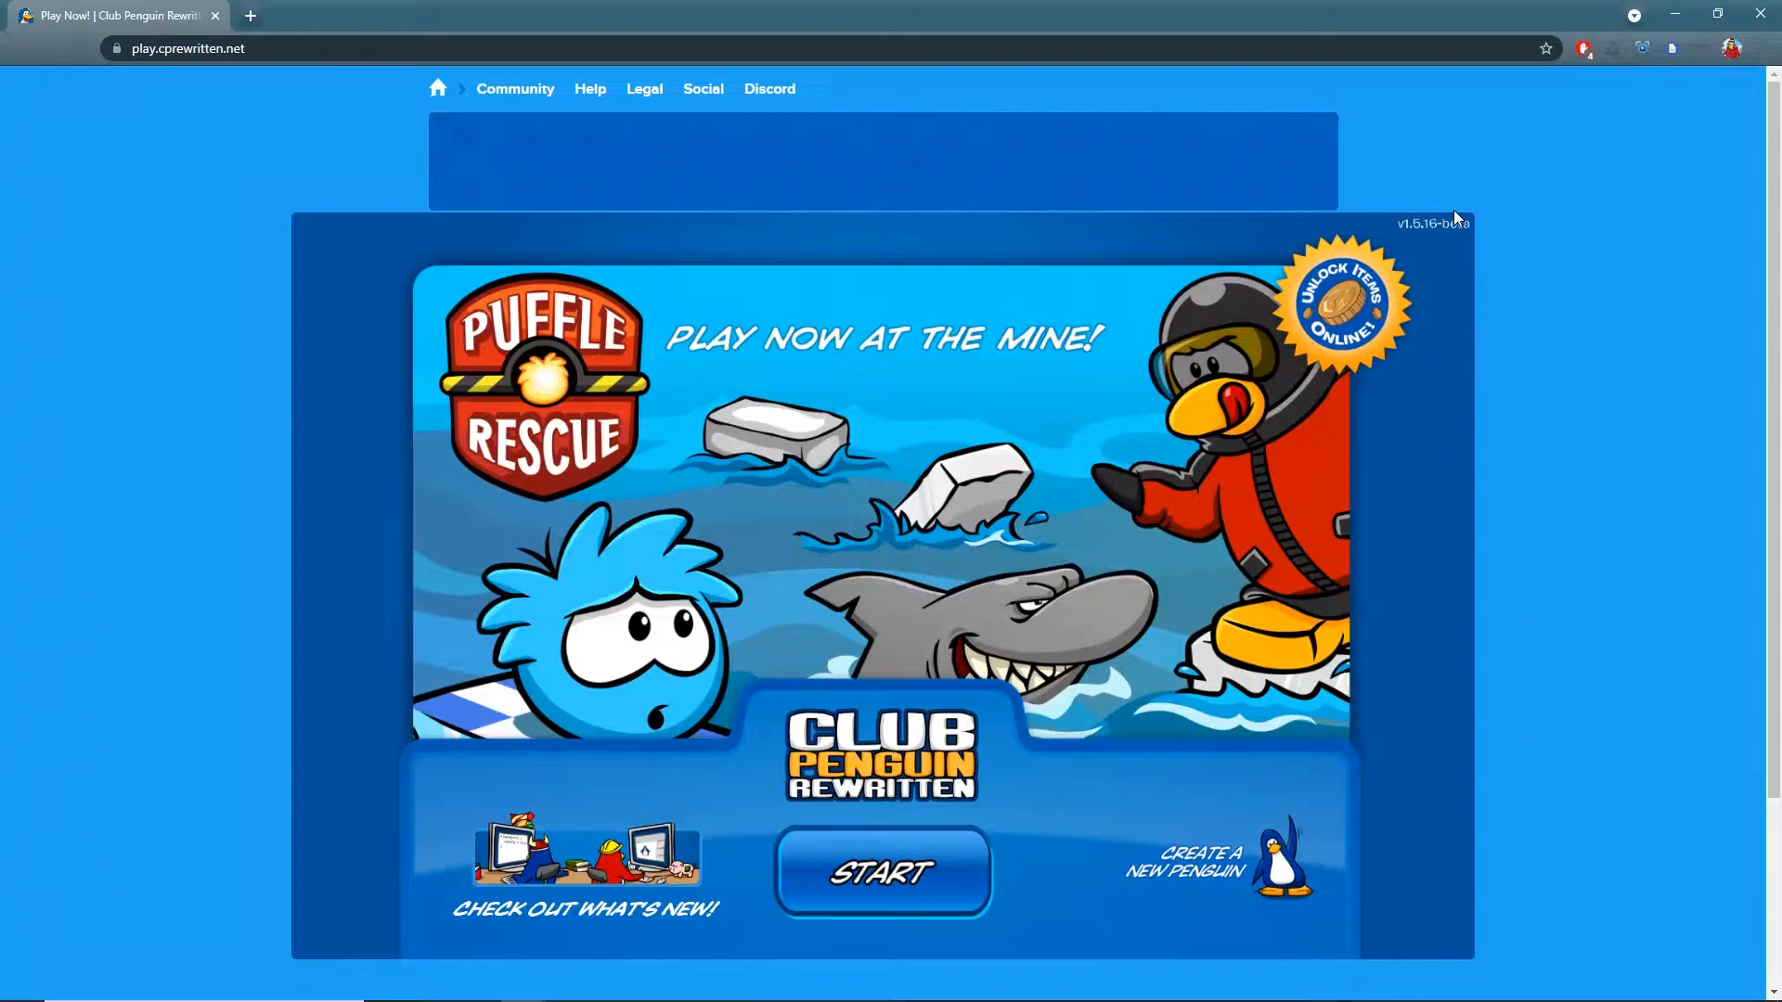
mouse_move(1398, 118)
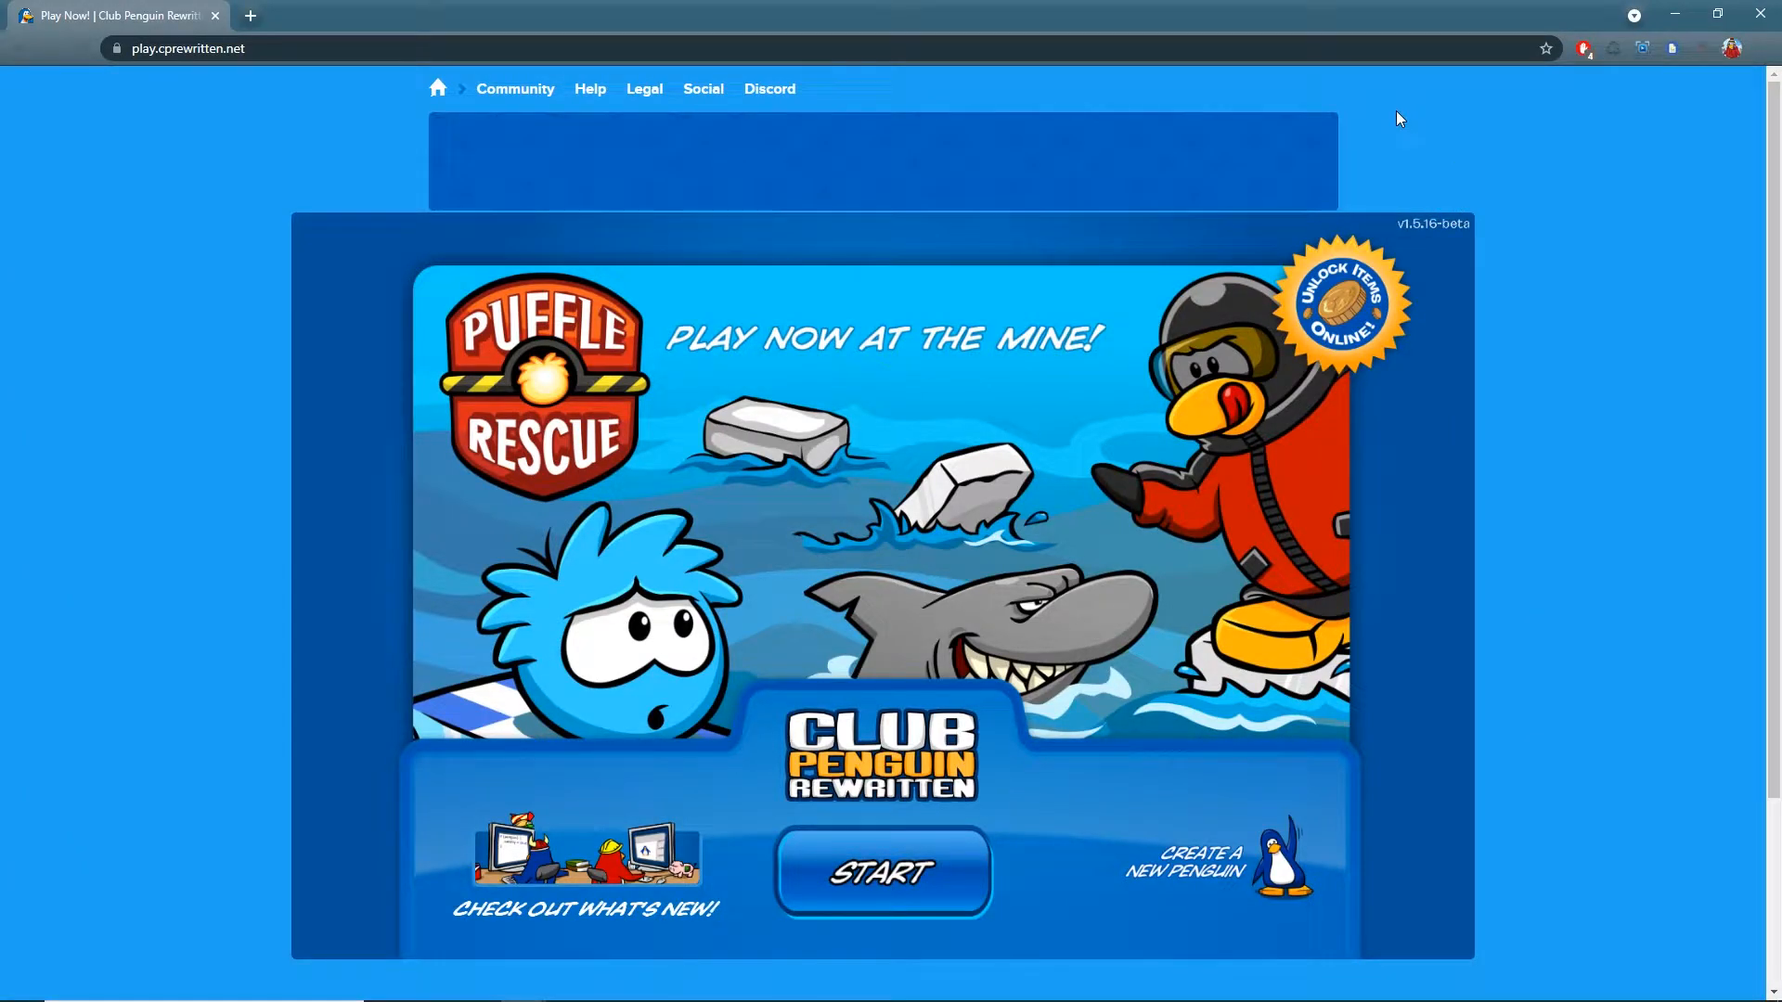
mouse_move(1485, 159)
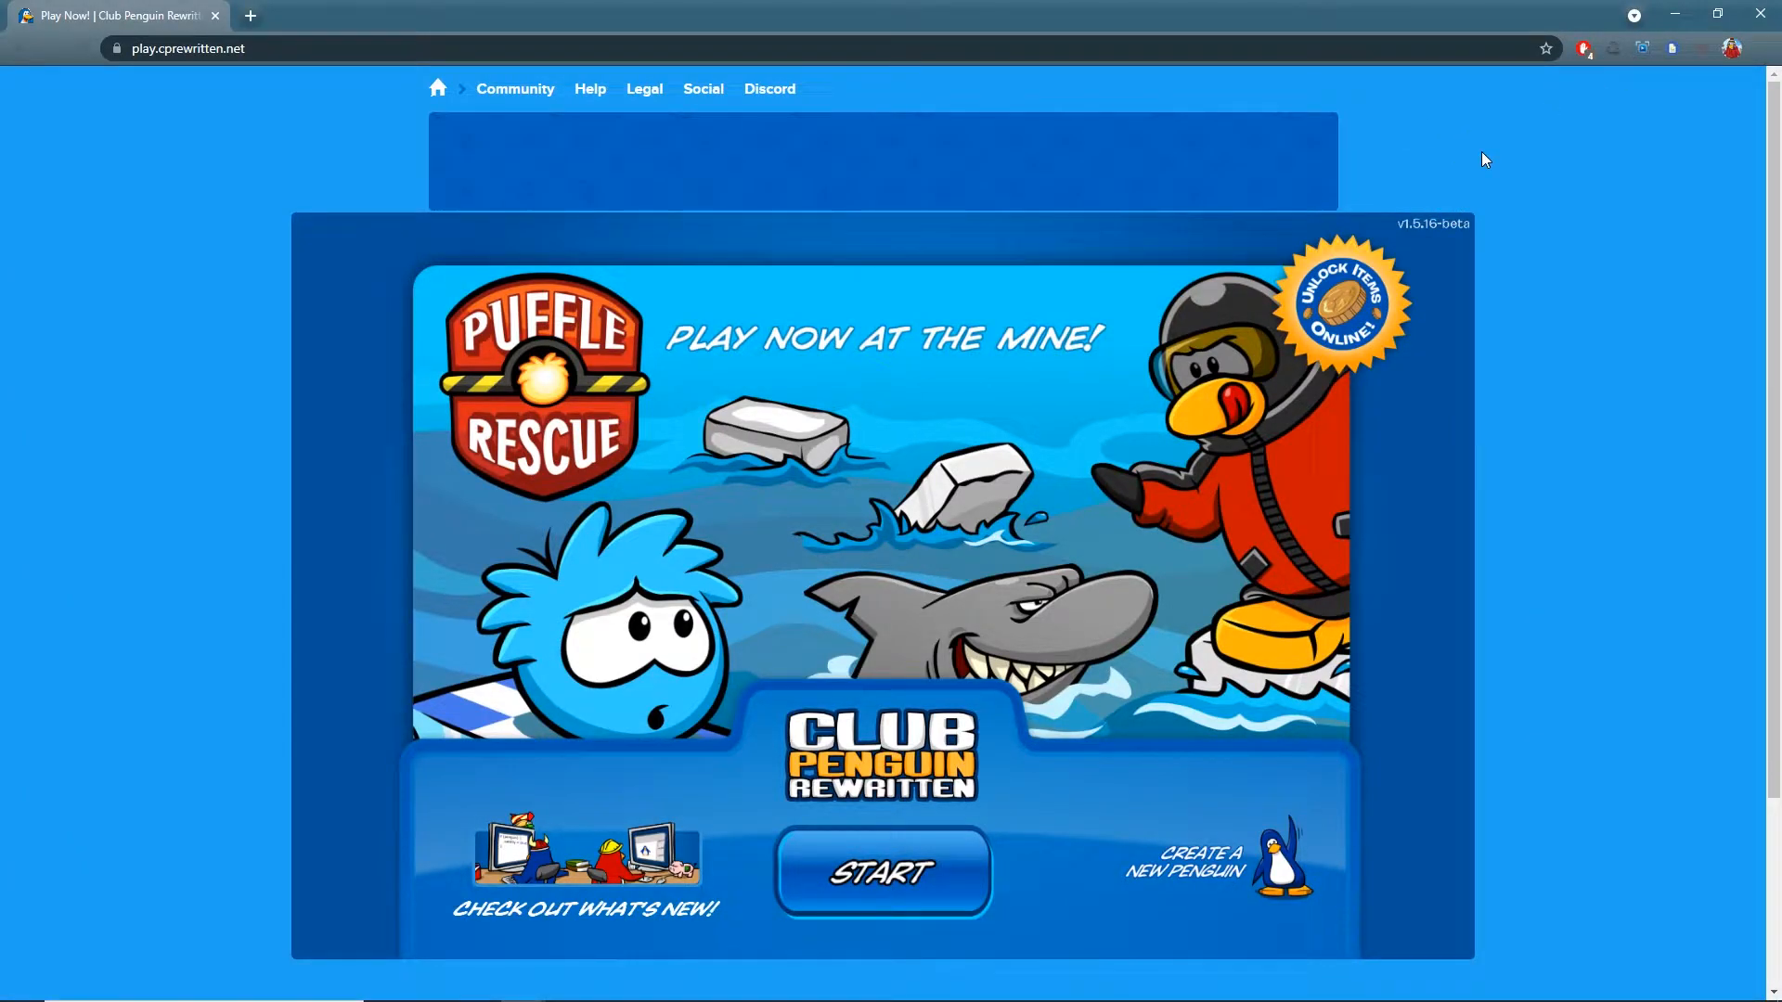
key(F12)
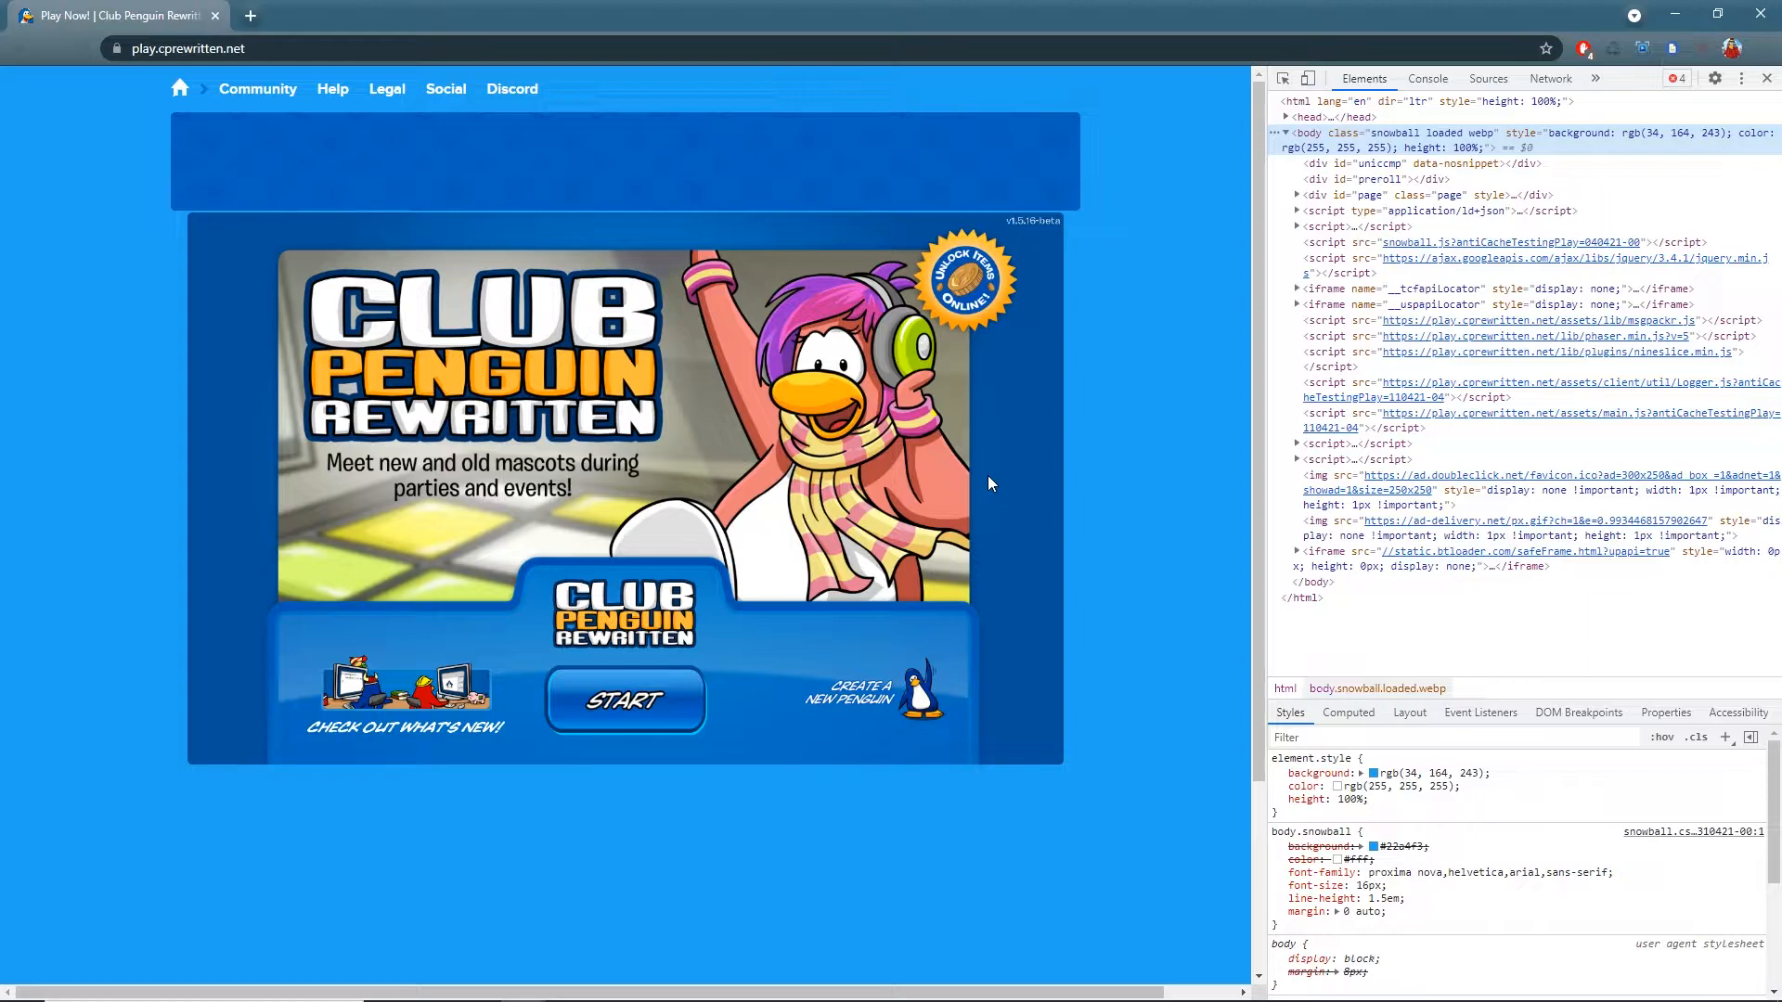
mouse_move(1376, 194)
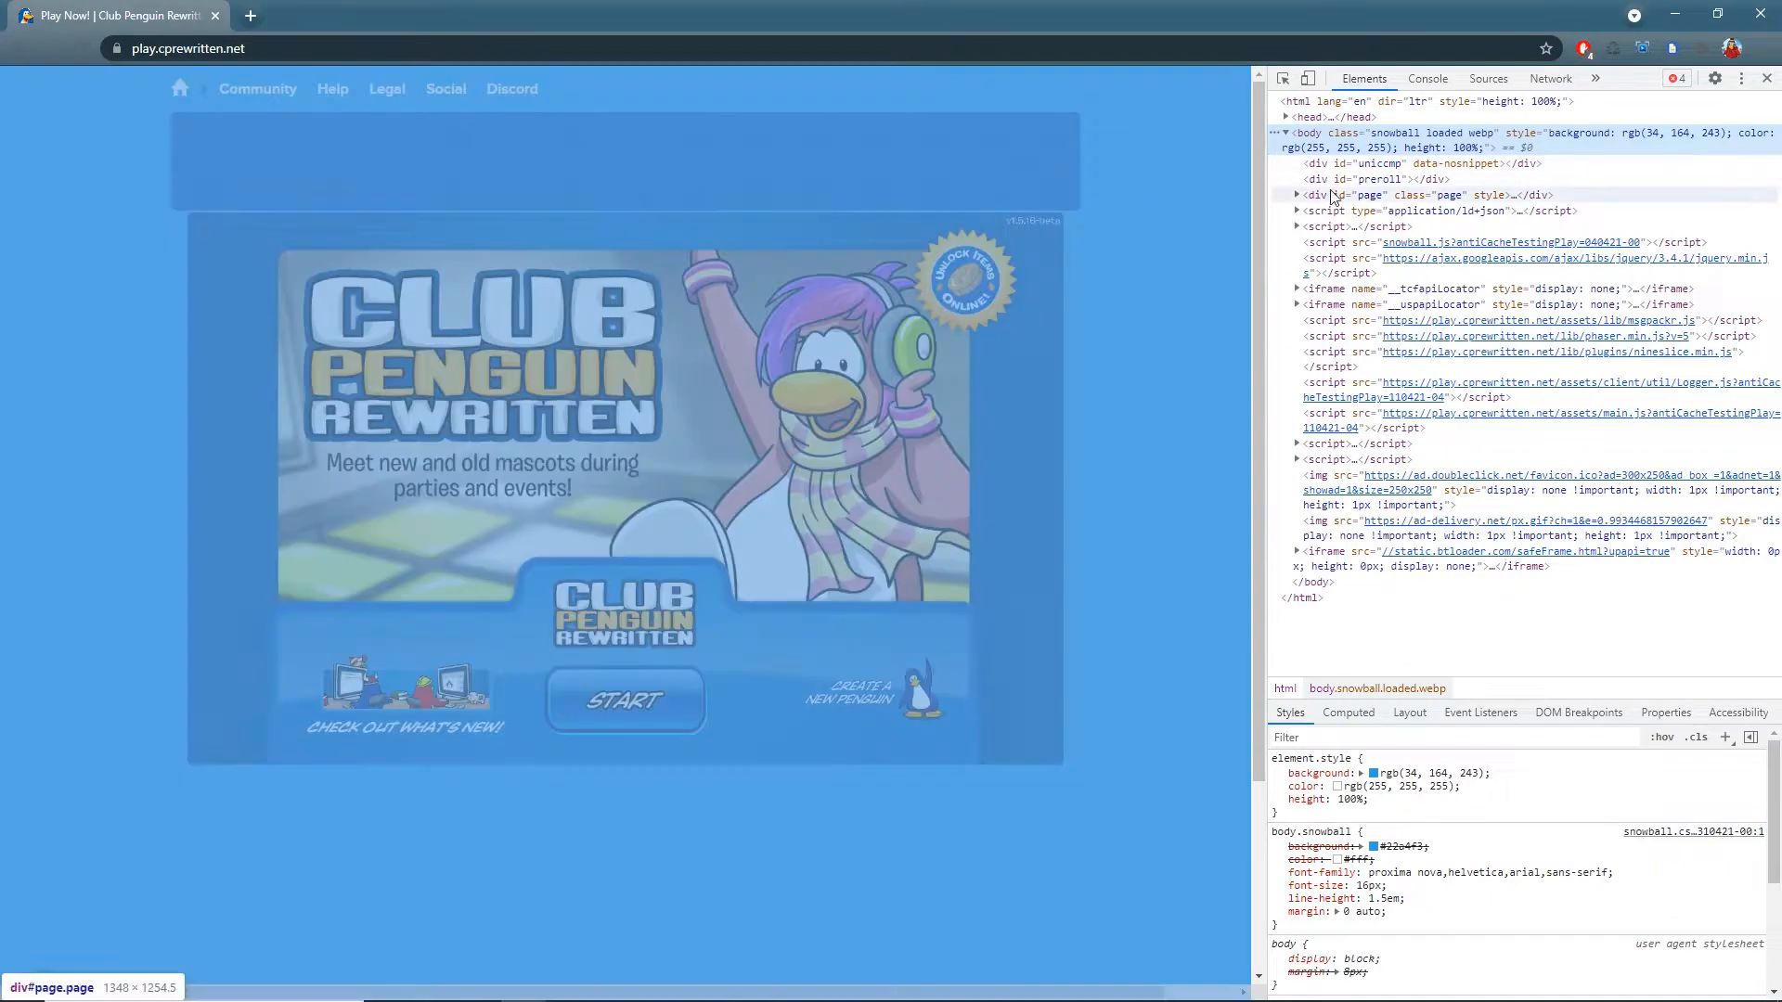
Step: Expand div#page to reveal its header, ad container, main and footer children
click(1296, 194)
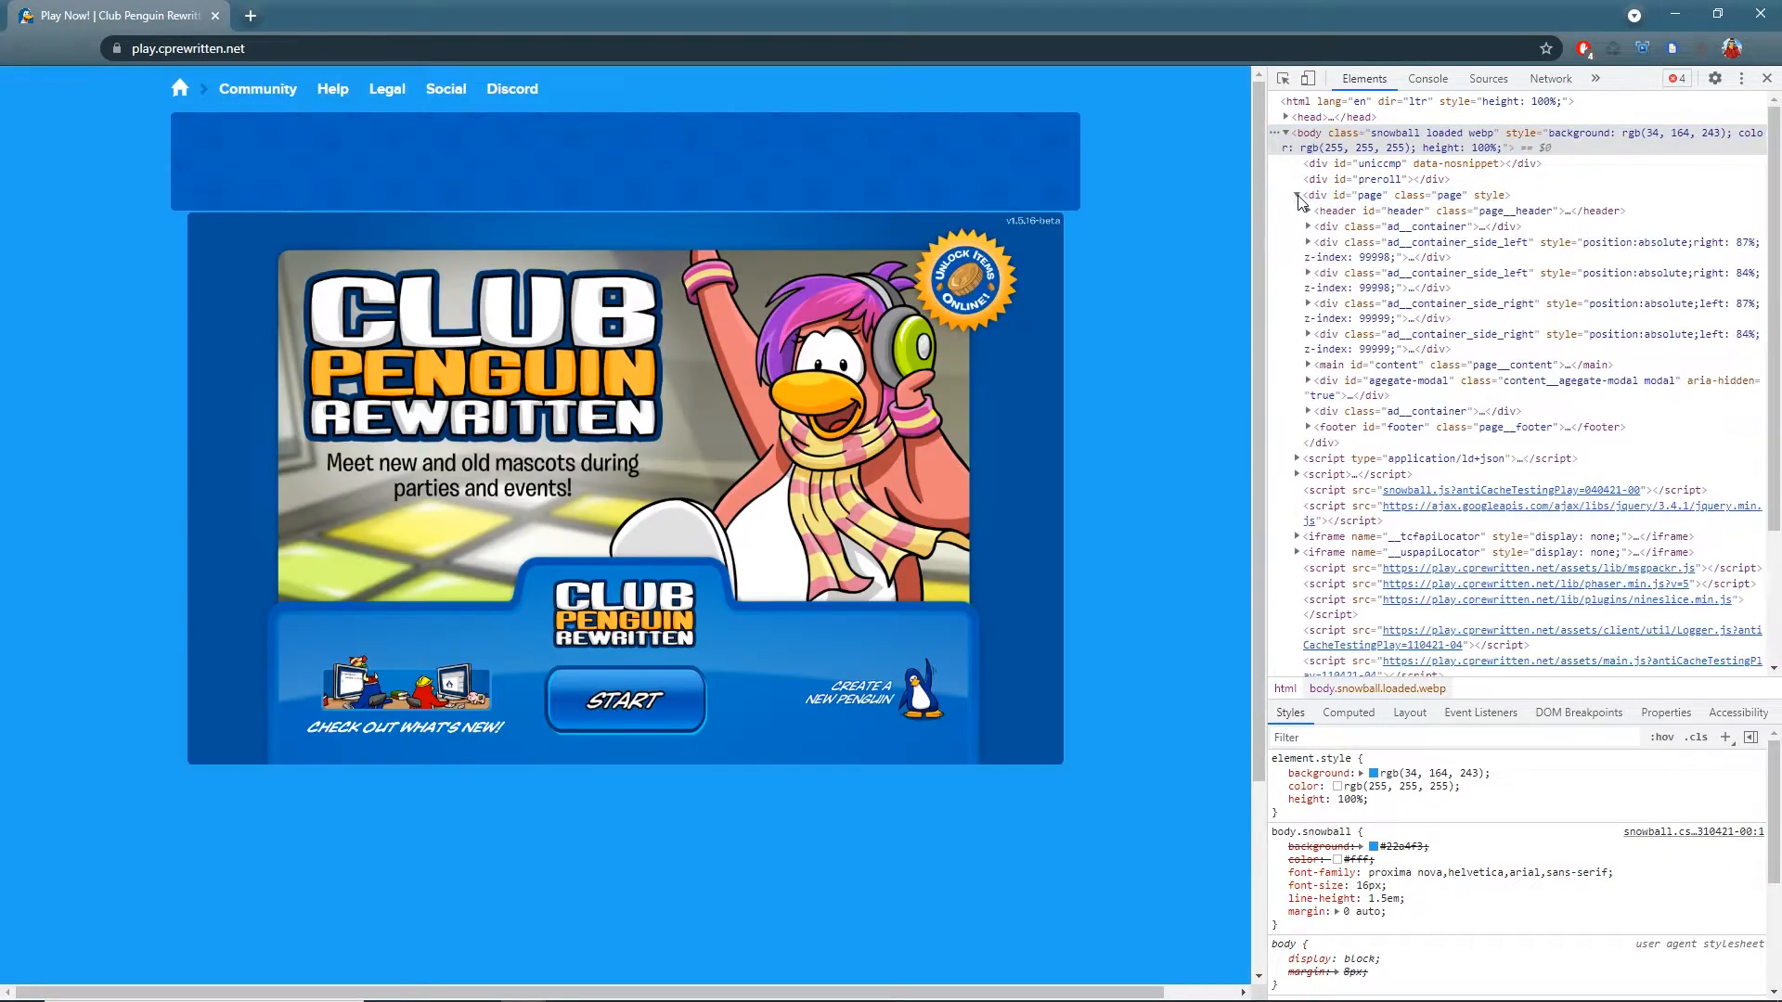
mouse_move(1432, 227)
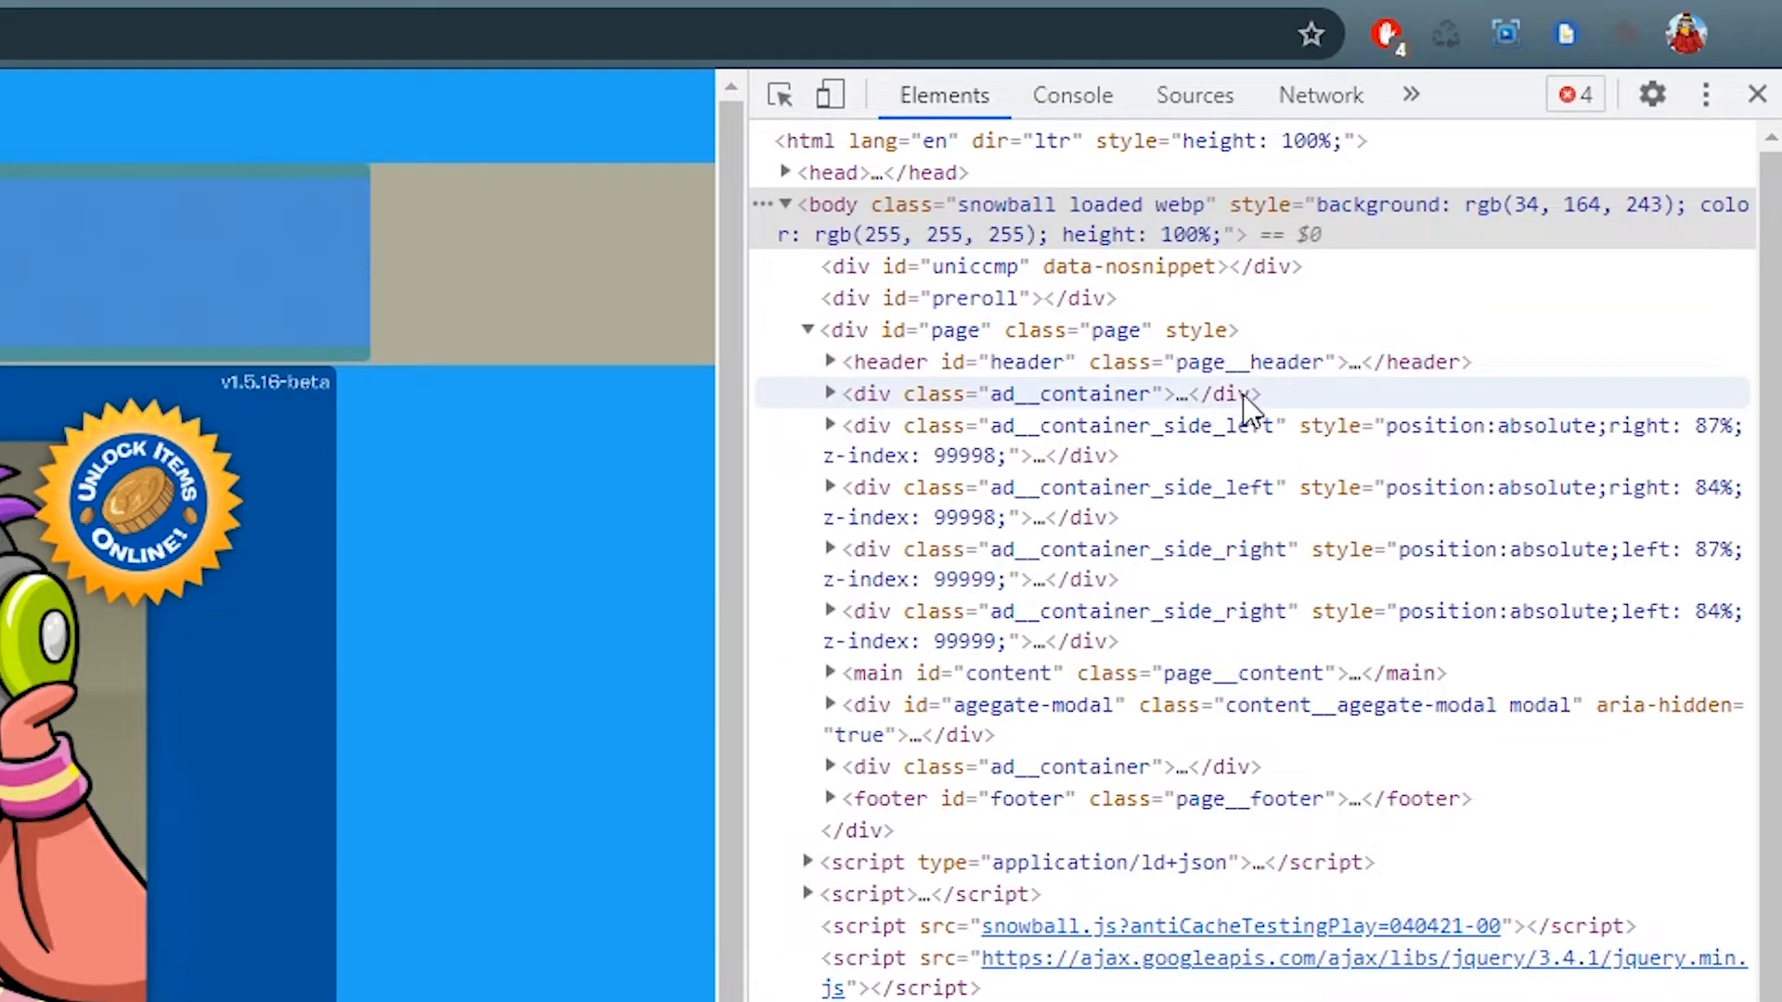
Step: Remove the first div.ad__container, close DevTools, and start the game
click(1046, 394)
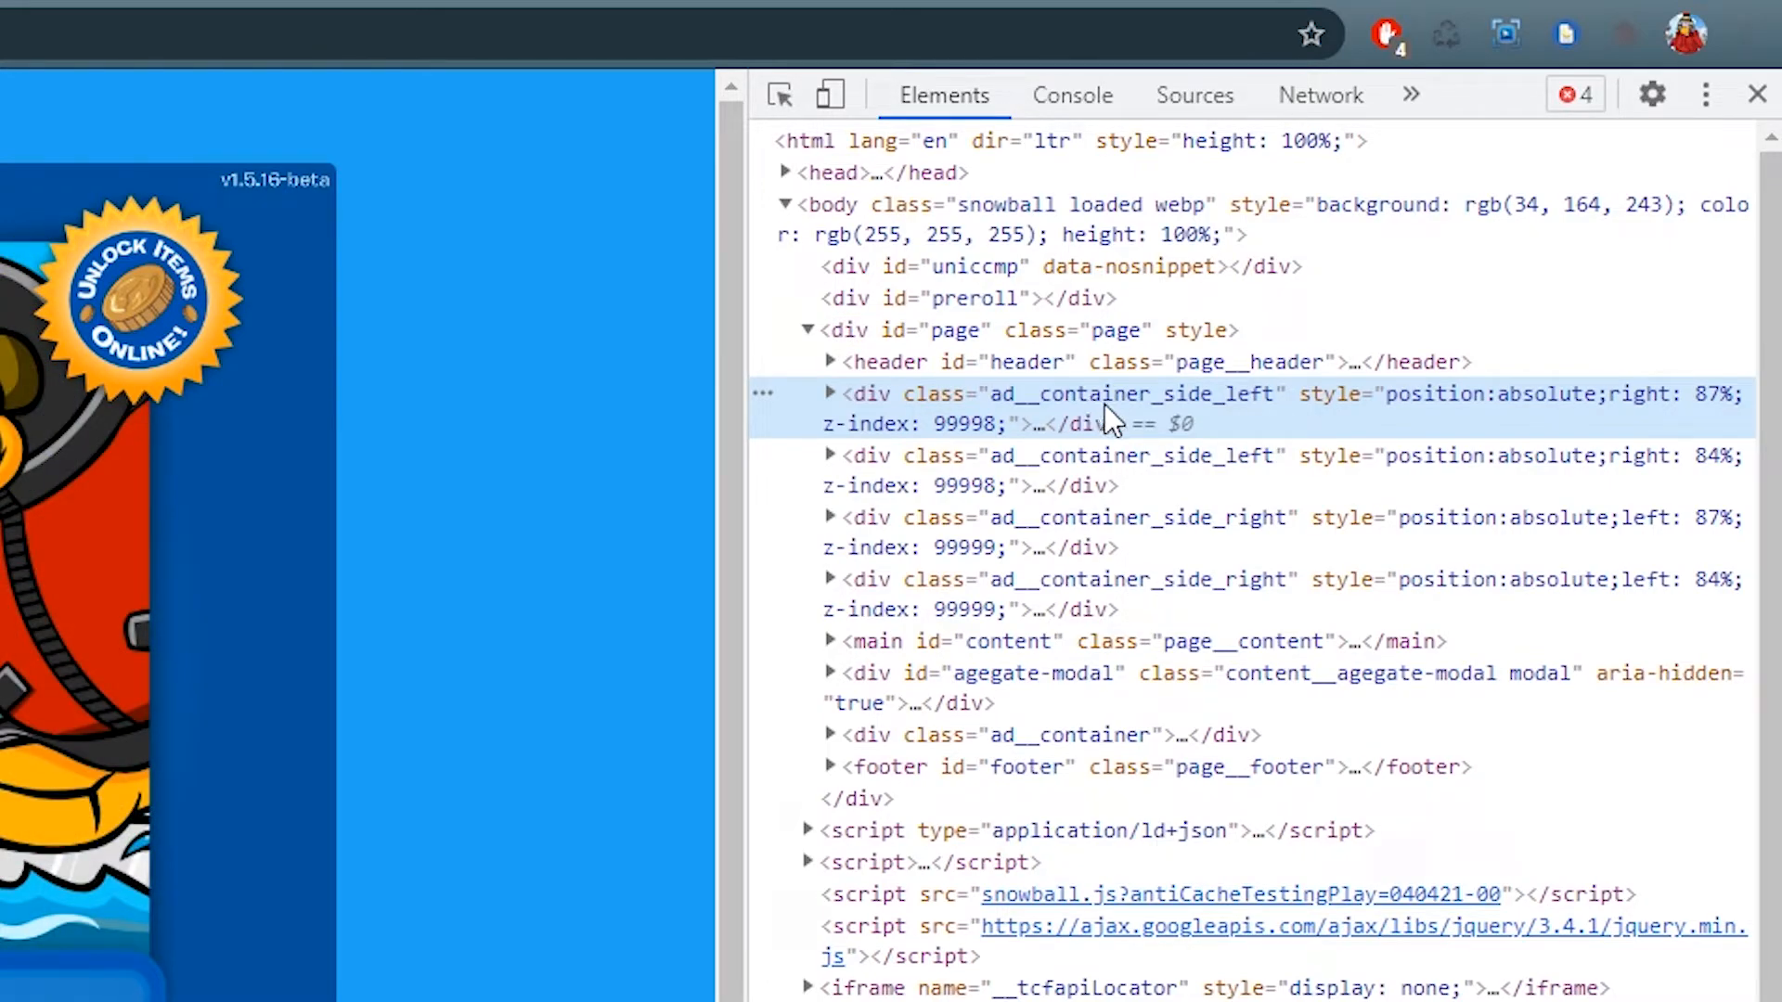
click(1756, 95)
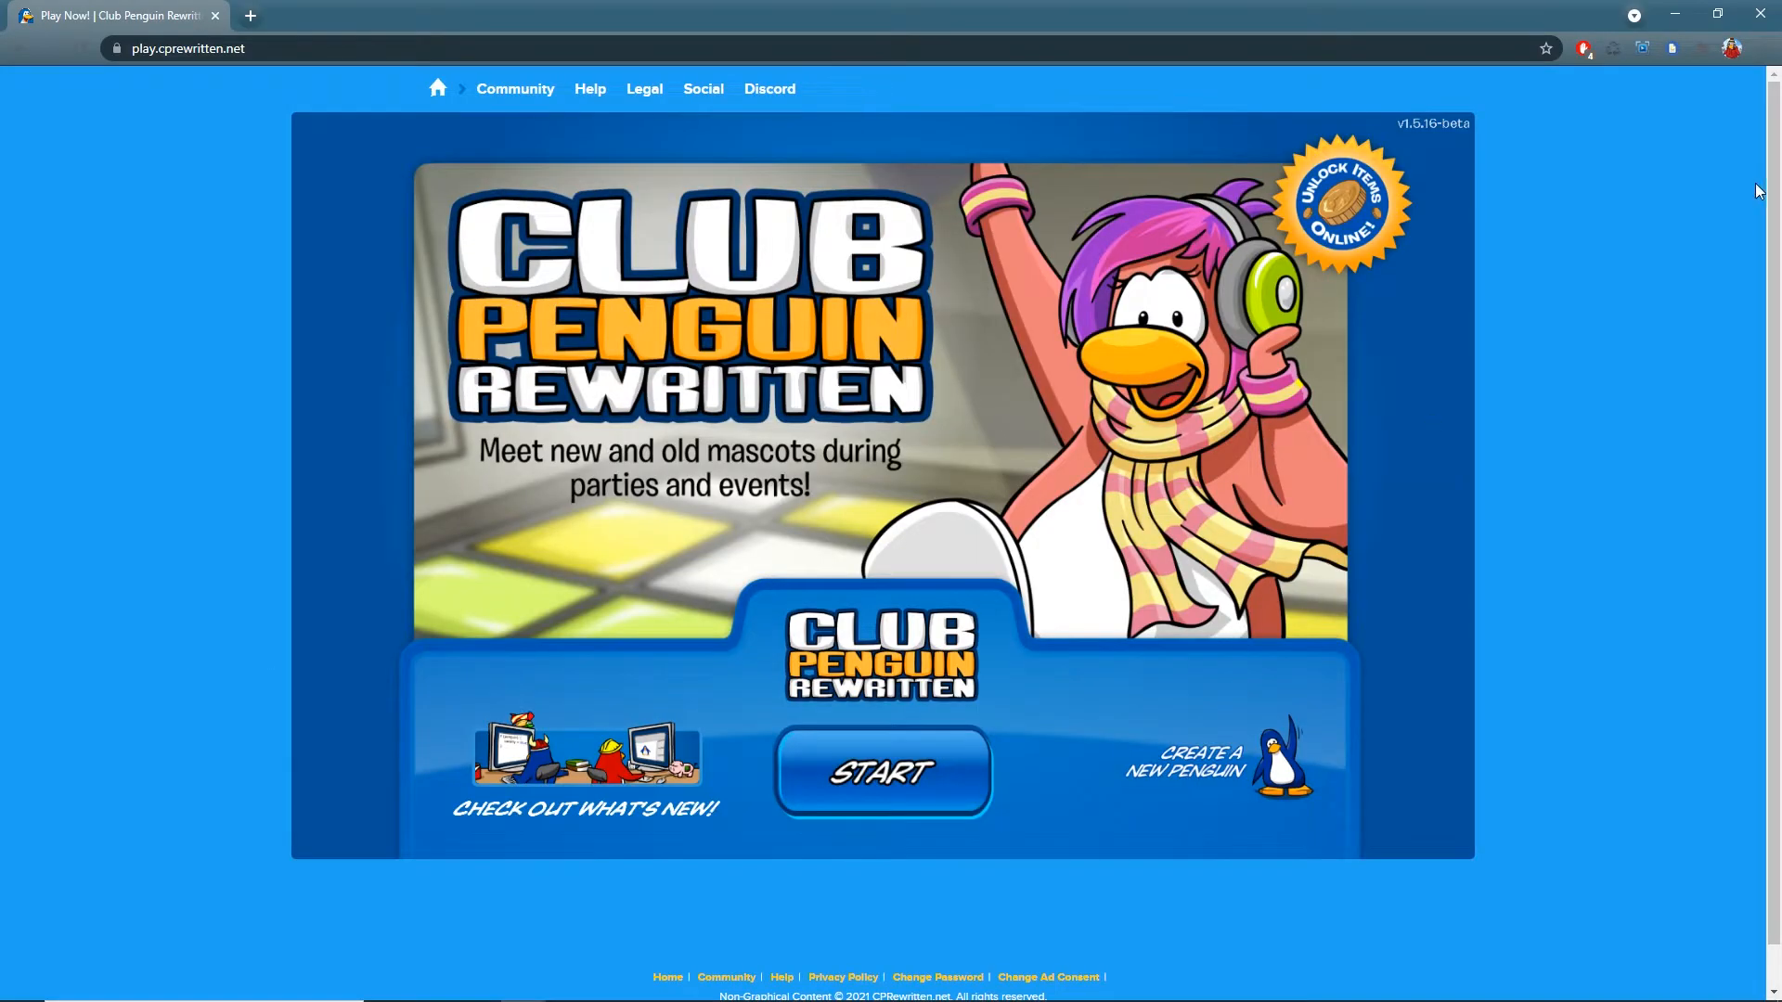
mouse_move(906, 329)
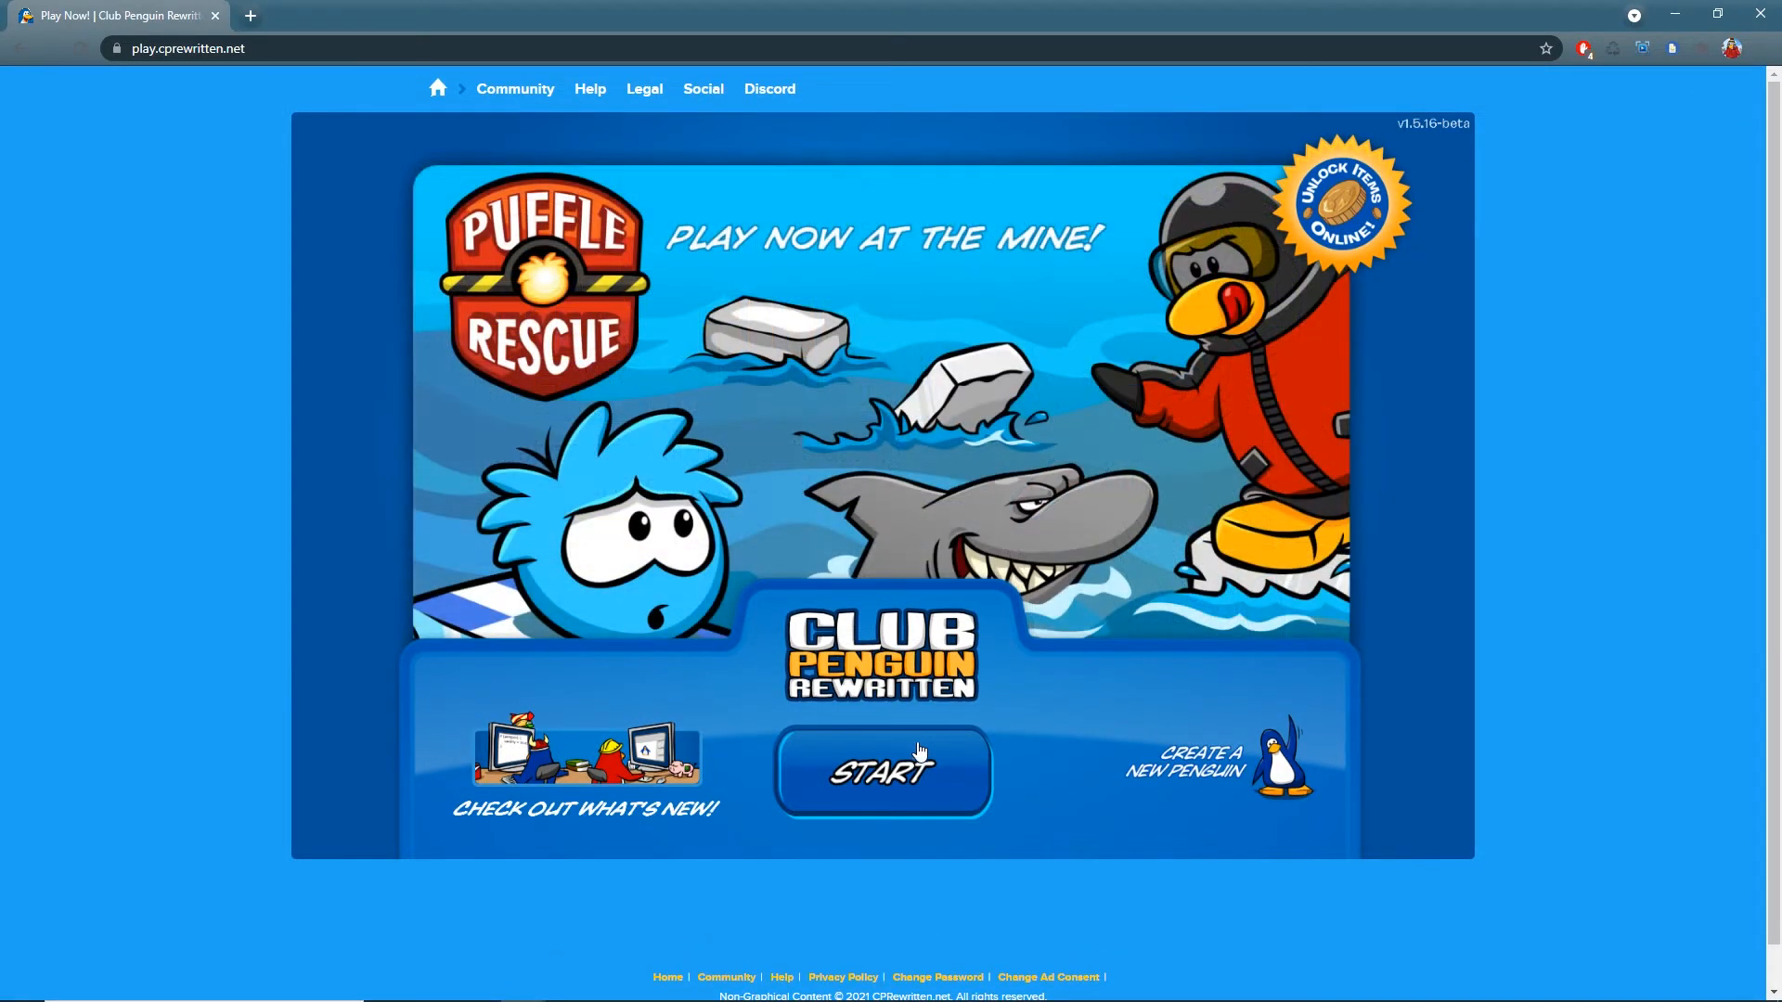
click(883, 770)
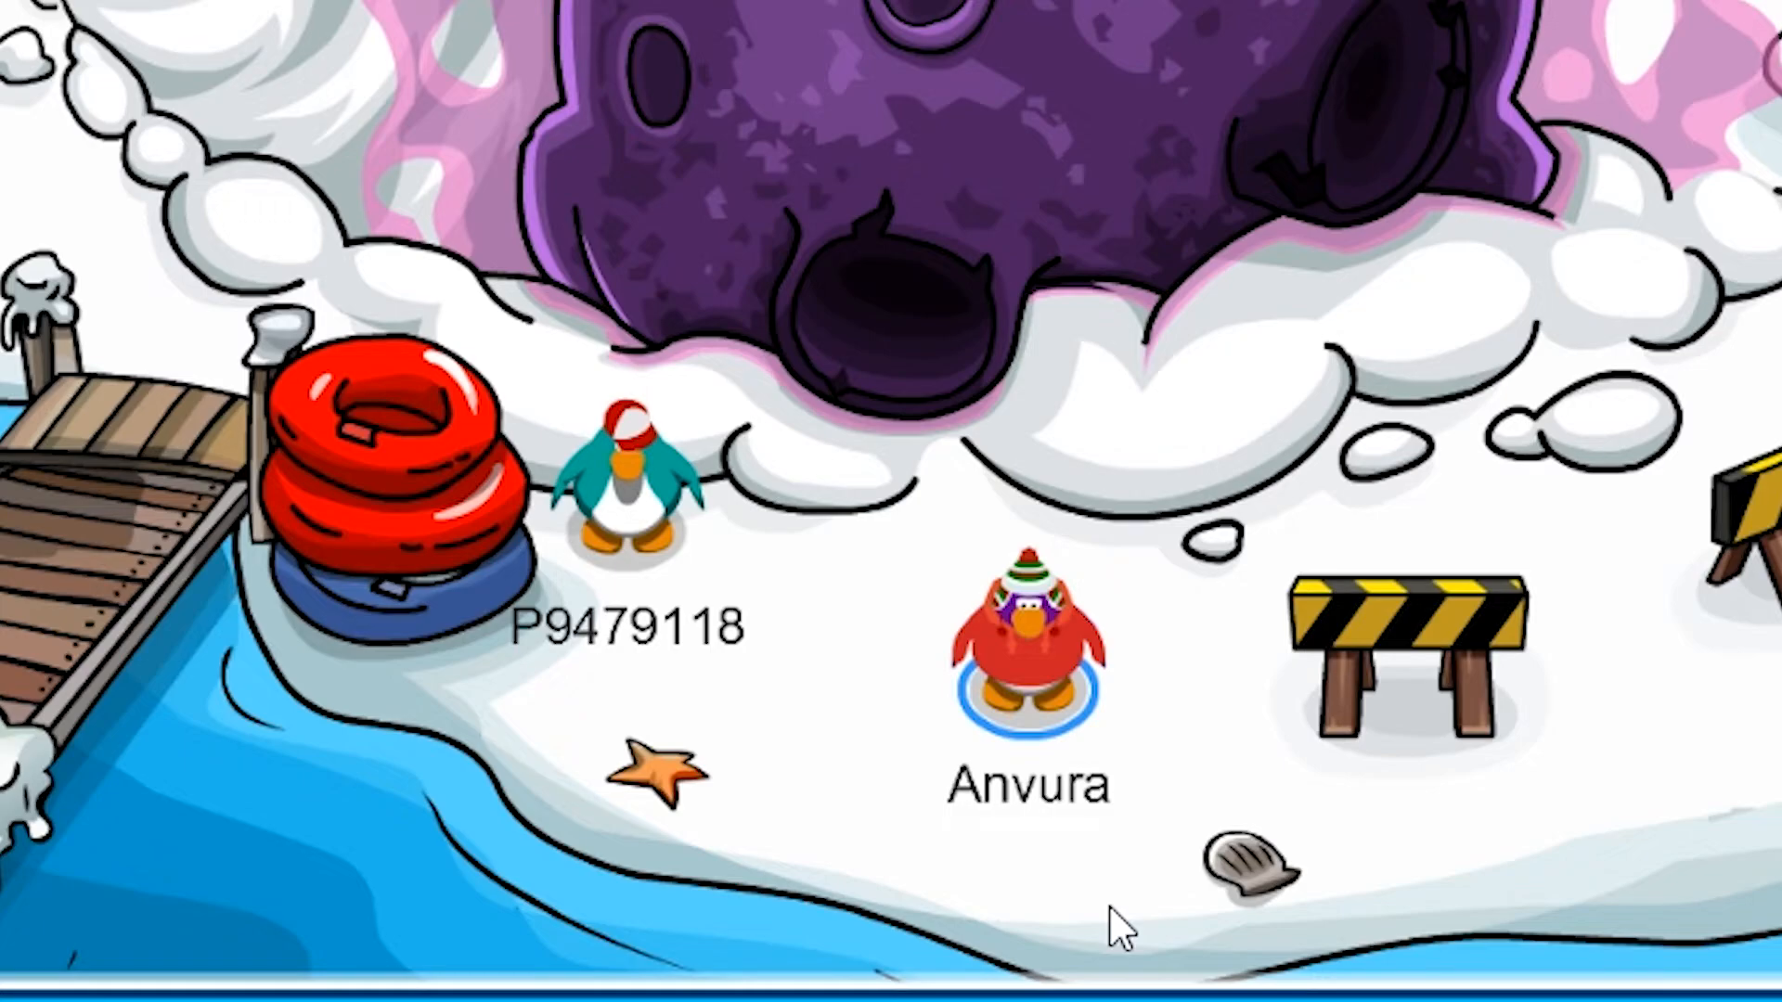
mouse_move(1032, 932)
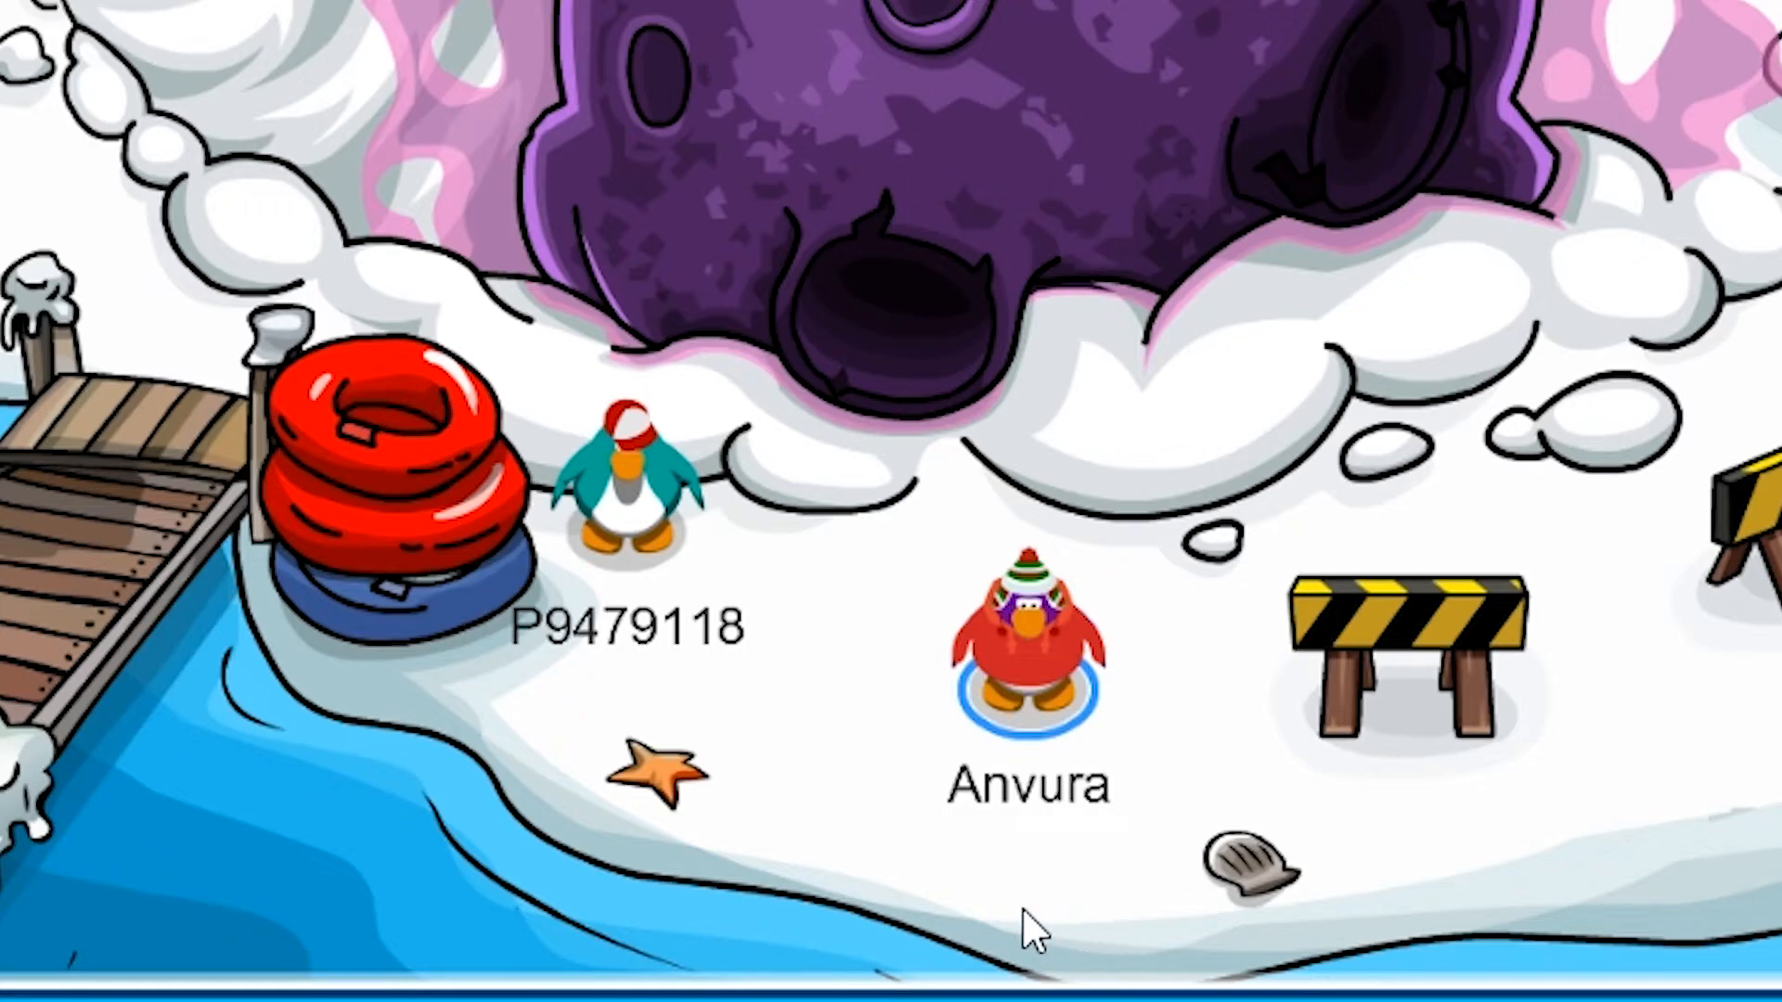